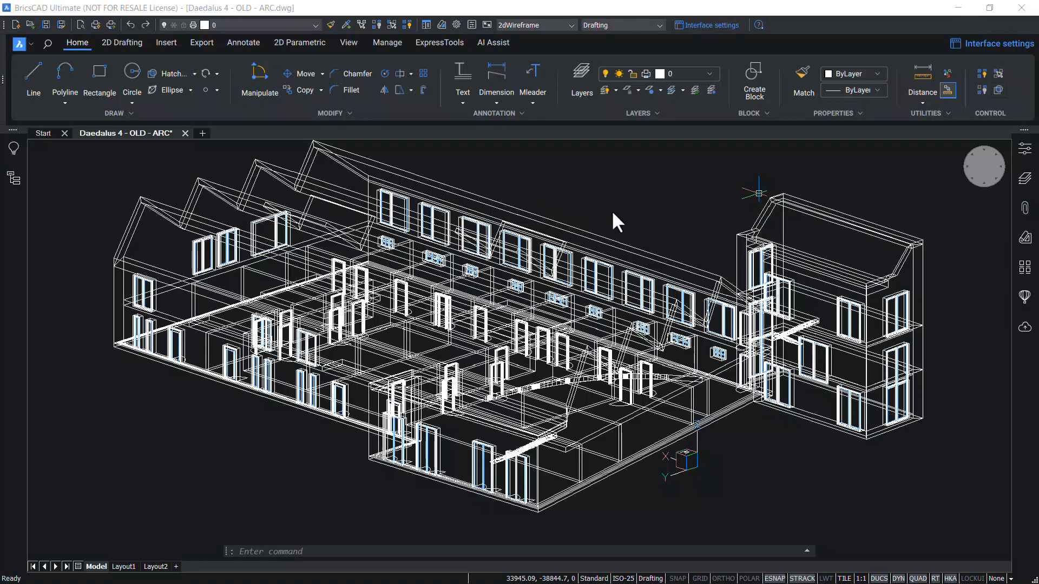
mouse_move(649, 209)
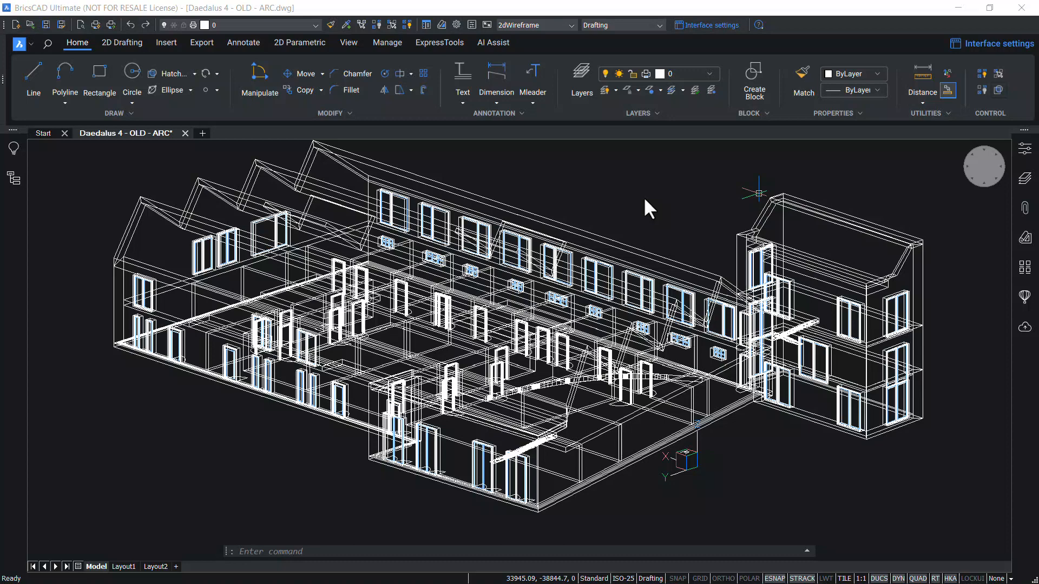
mouse_move(922, 191)
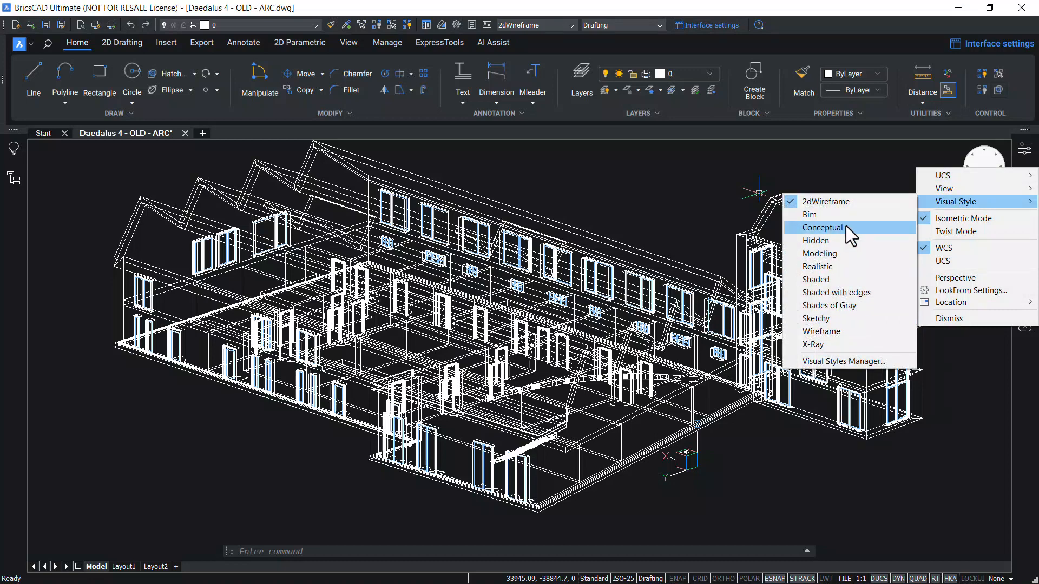
mouse_move(562, 193)
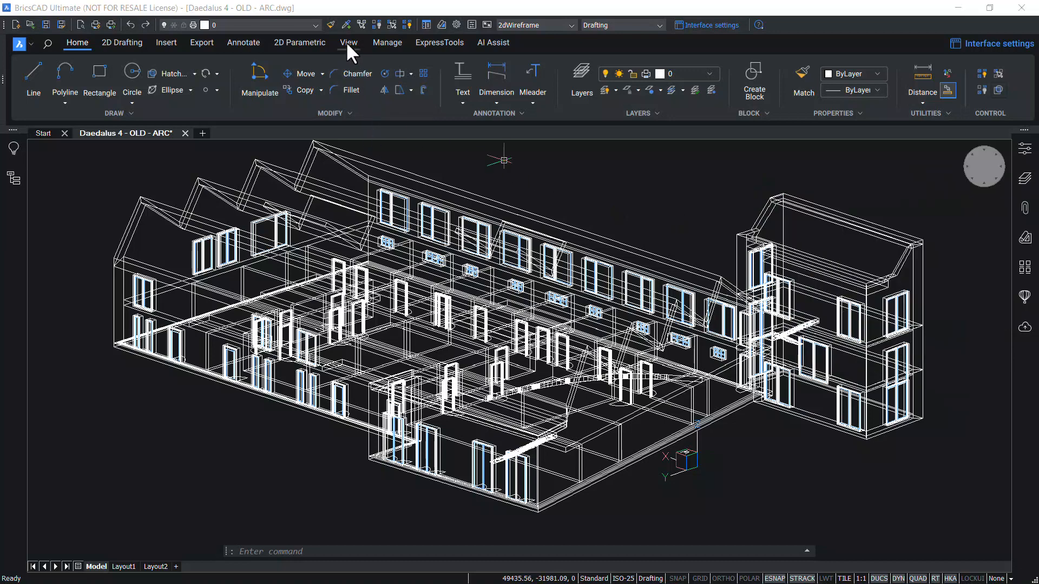
Bring up the View ribbon tools while the wireframe building stays on screen
click(347, 42)
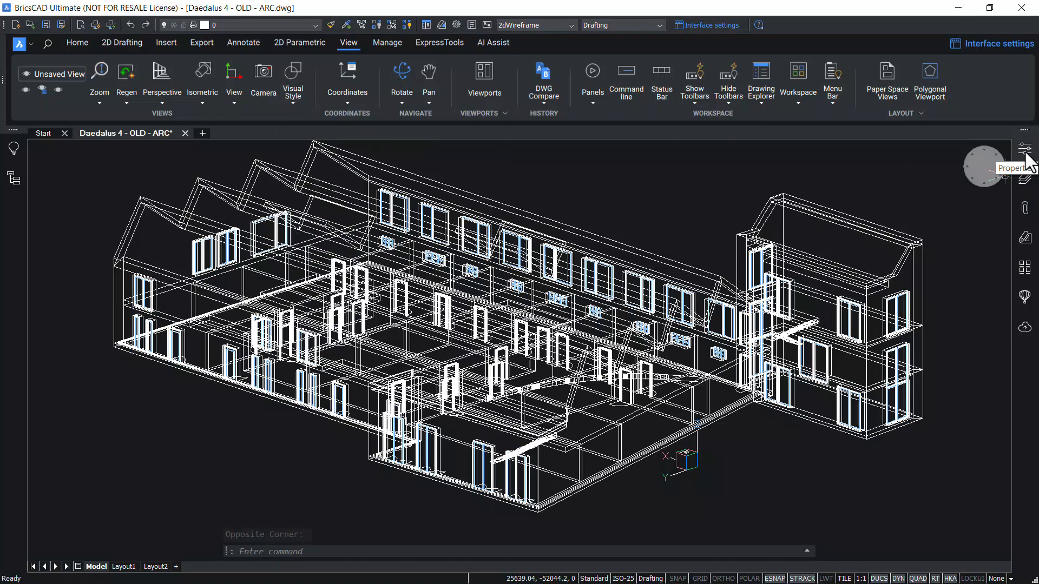
click(1025, 148)
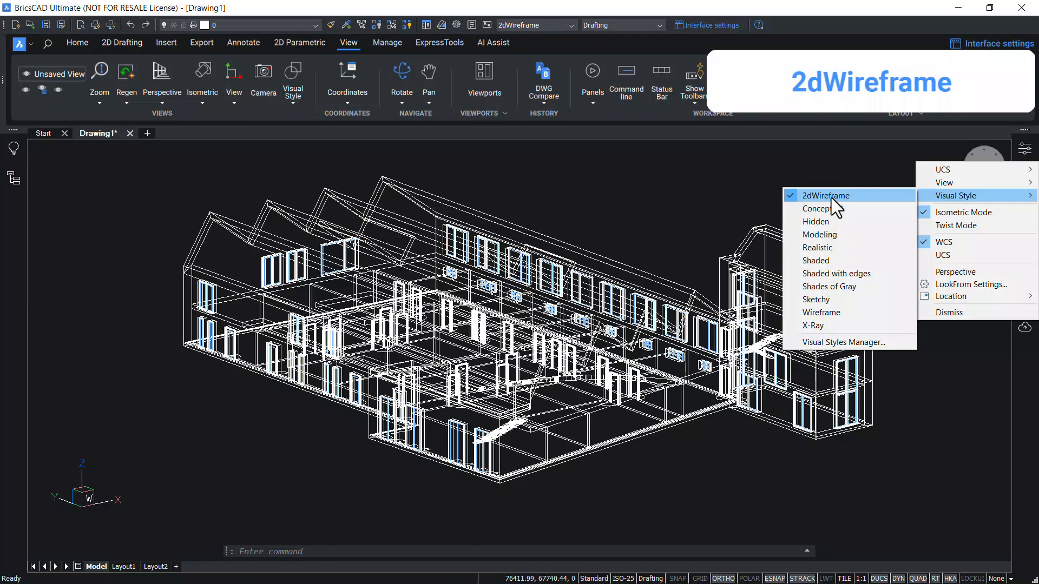
mouse_move(821, 207)
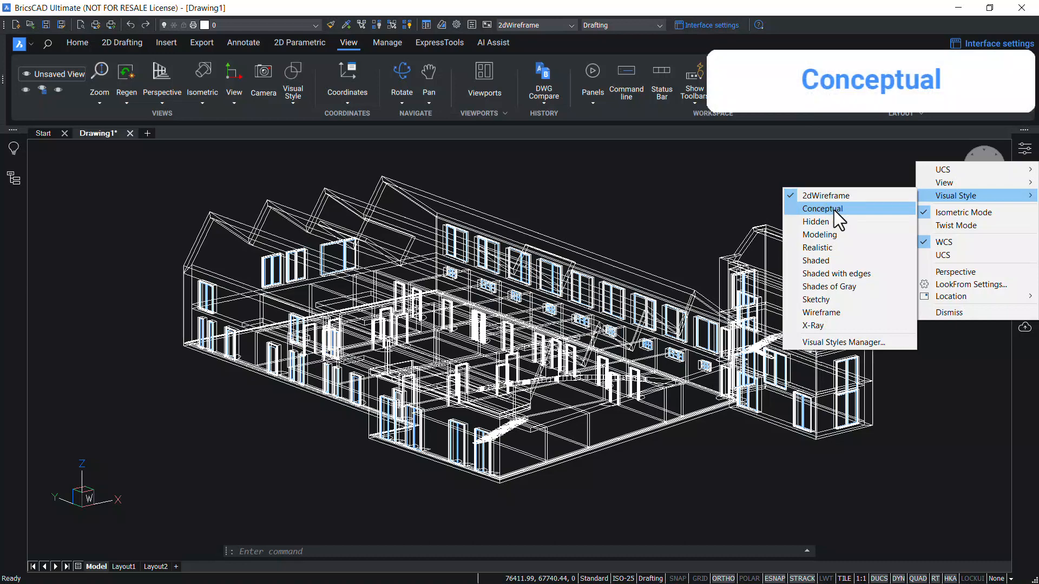
Show the building in Conceptual, then Hidden, then Modeling visual styles with textured brick walls
click(822, 208)
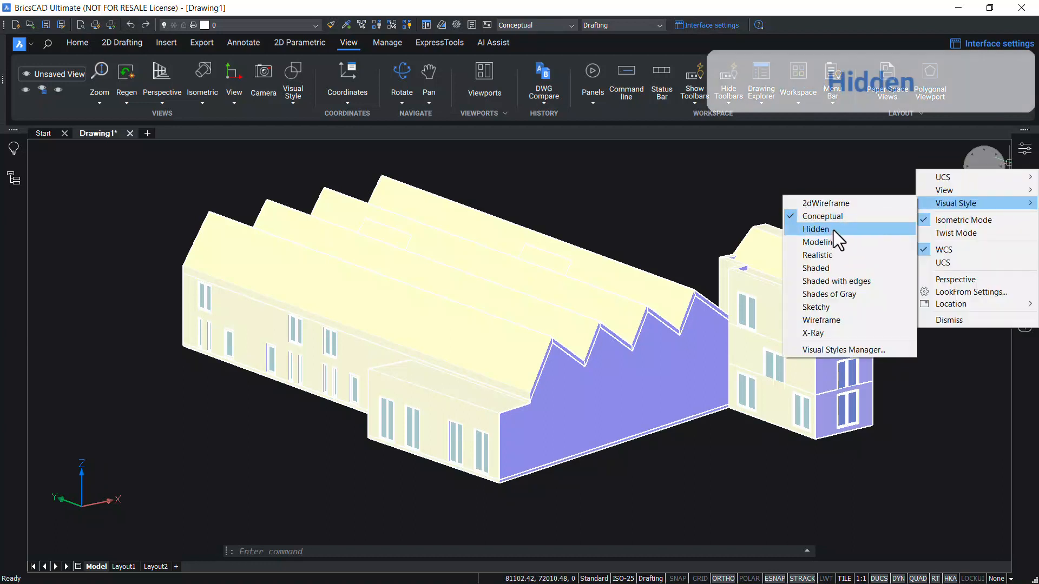
click(815, 228)
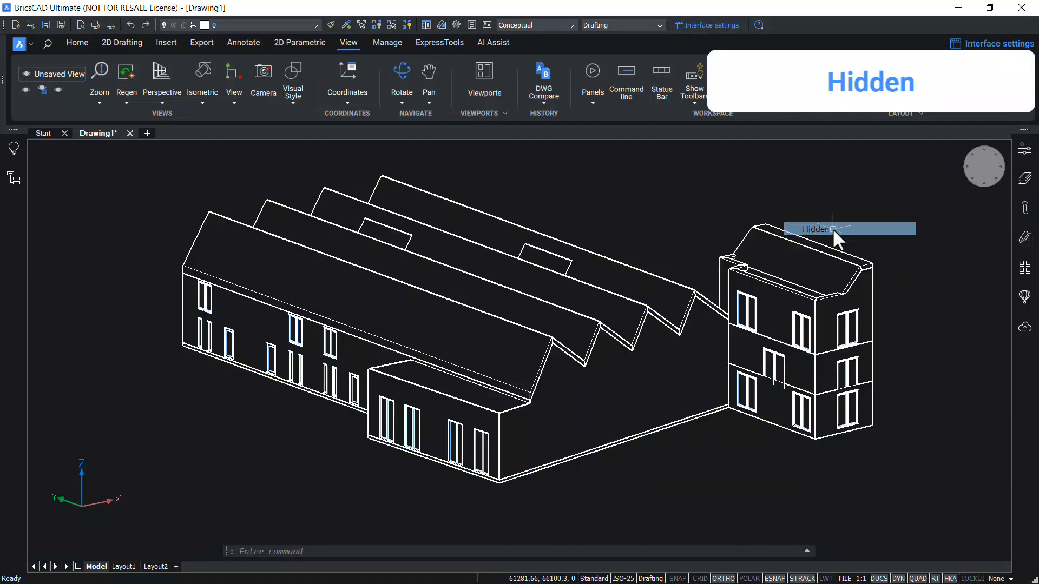
click(814, 228)
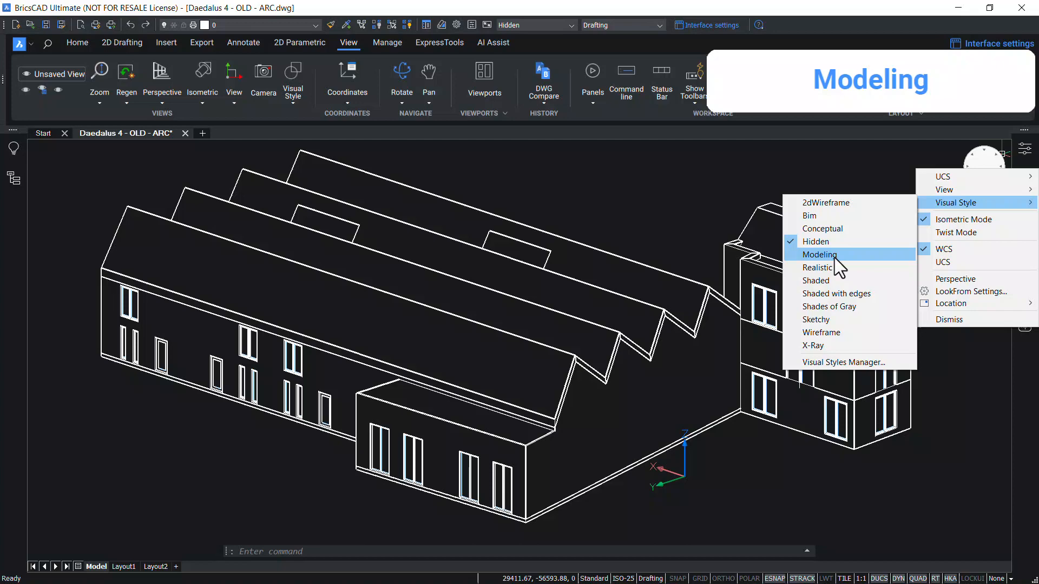
click(821, 254)
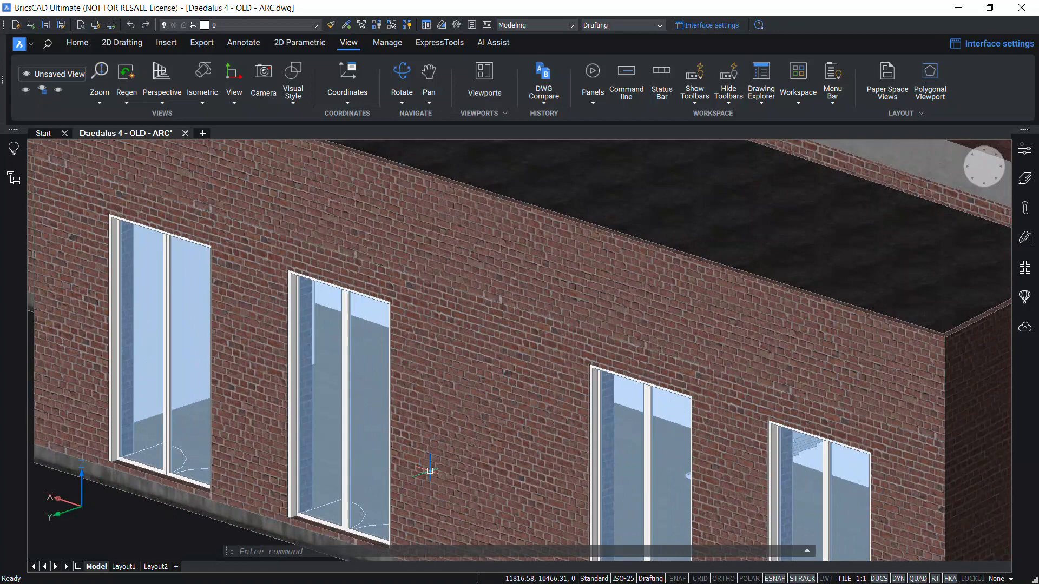
click(292, 78)
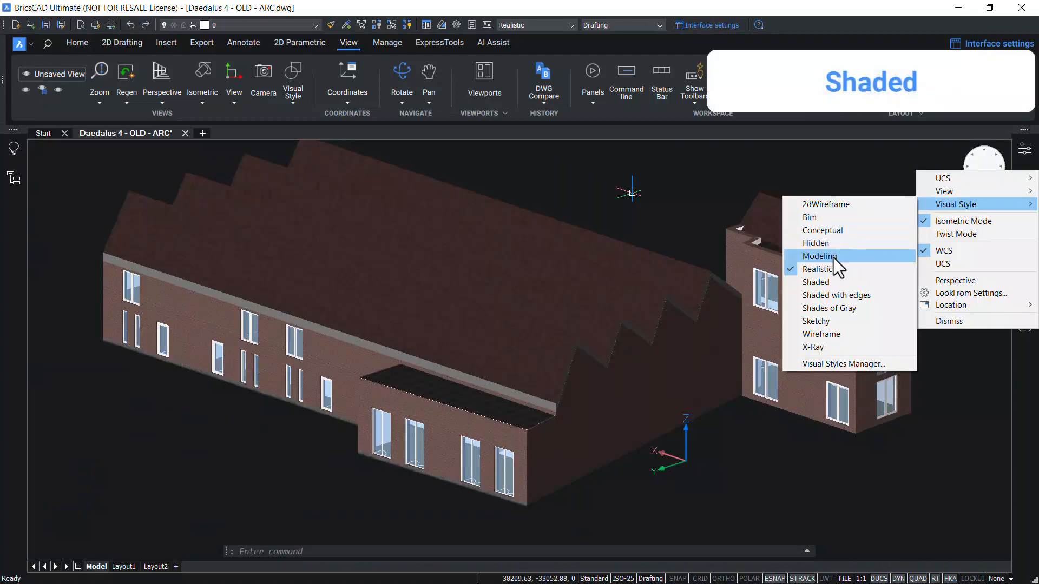
Show the building in Shaded, Shaded with edges and Shades of Gray visual styles
click(818, 282)
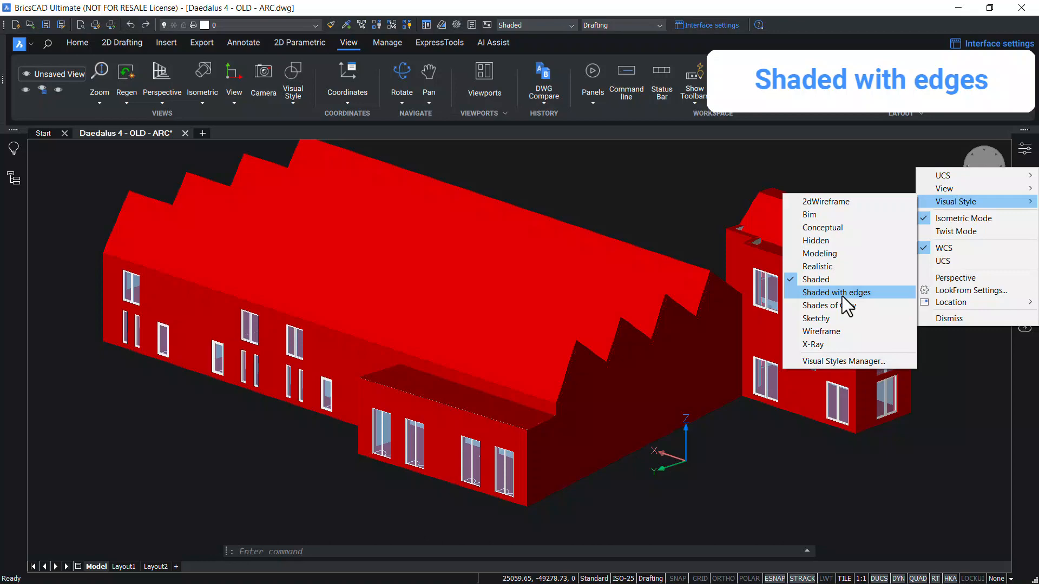
click(841, 292)
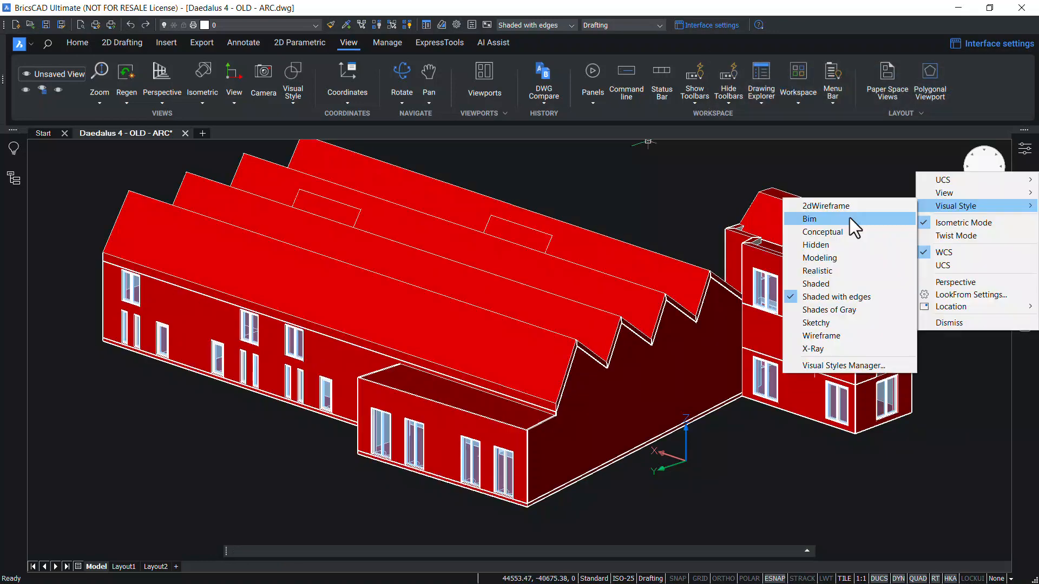
mouse_move(837, 309)
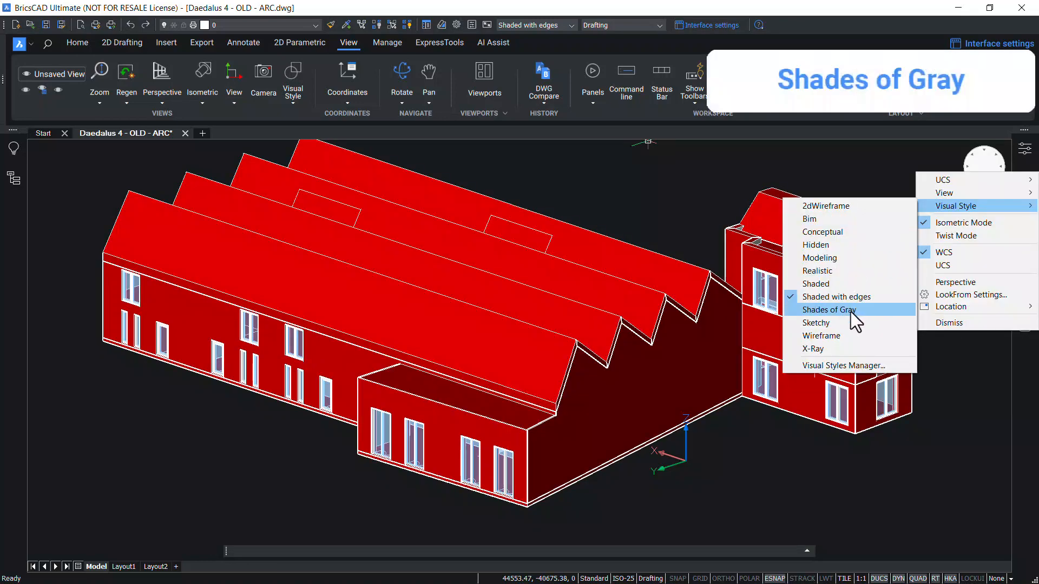
click(828, 309)
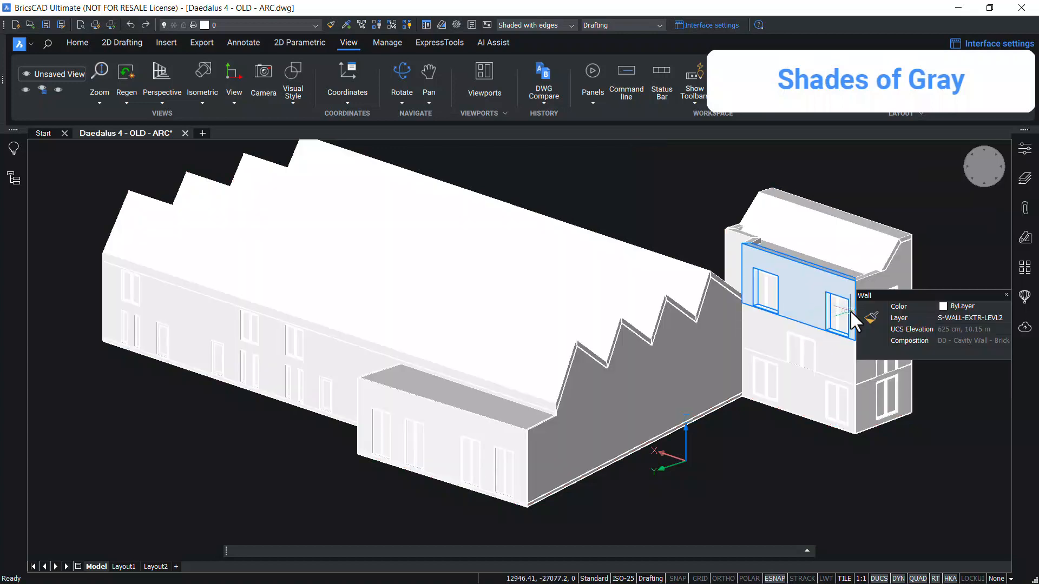
click(533, 25)
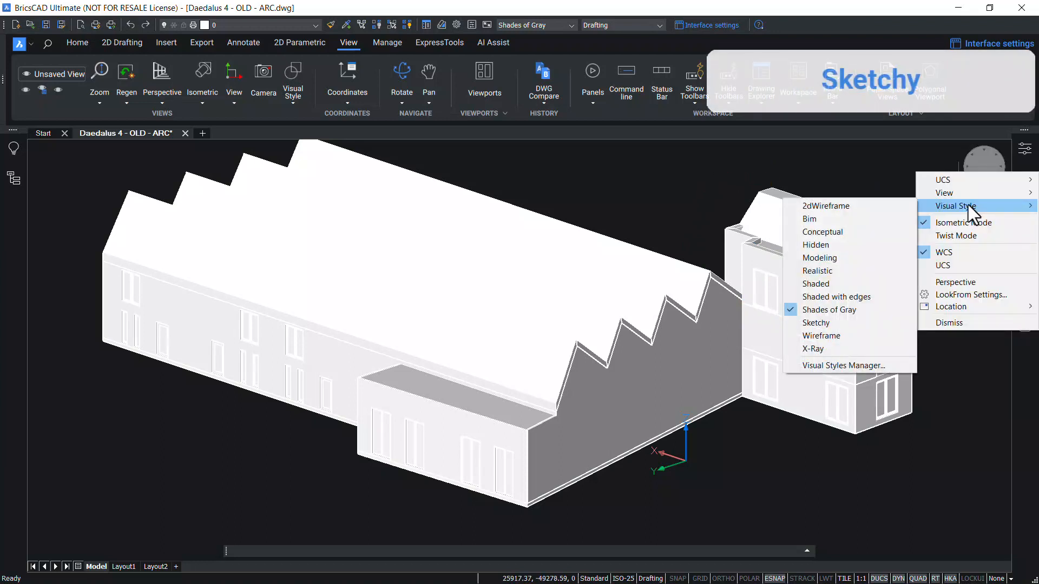
mouse_move(831, 327)
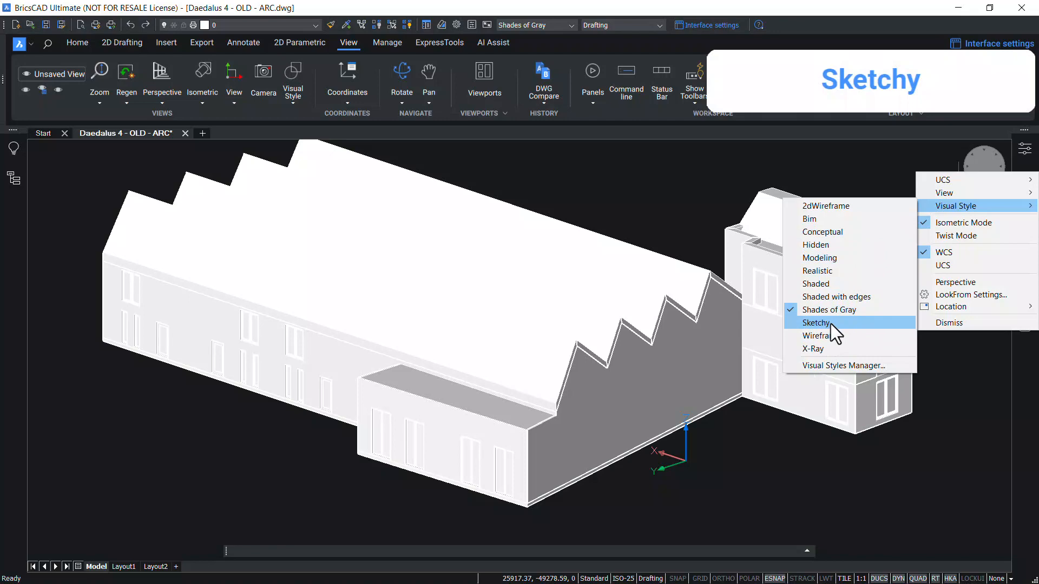
Show the building in Sketchy, Wireframe, X-Ray and finally Bim visual styles
click(816, 322)
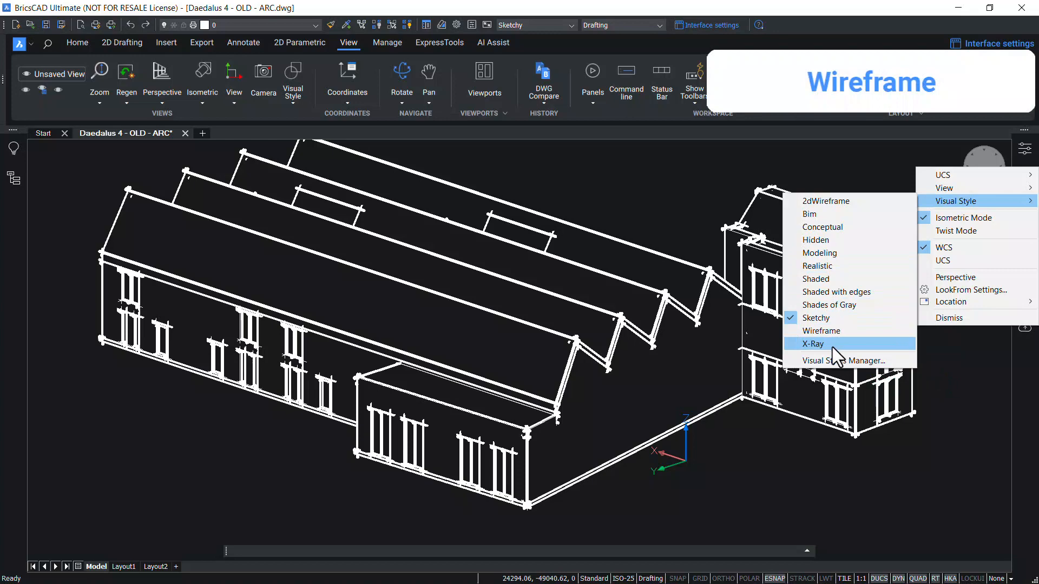
click(822, 331)
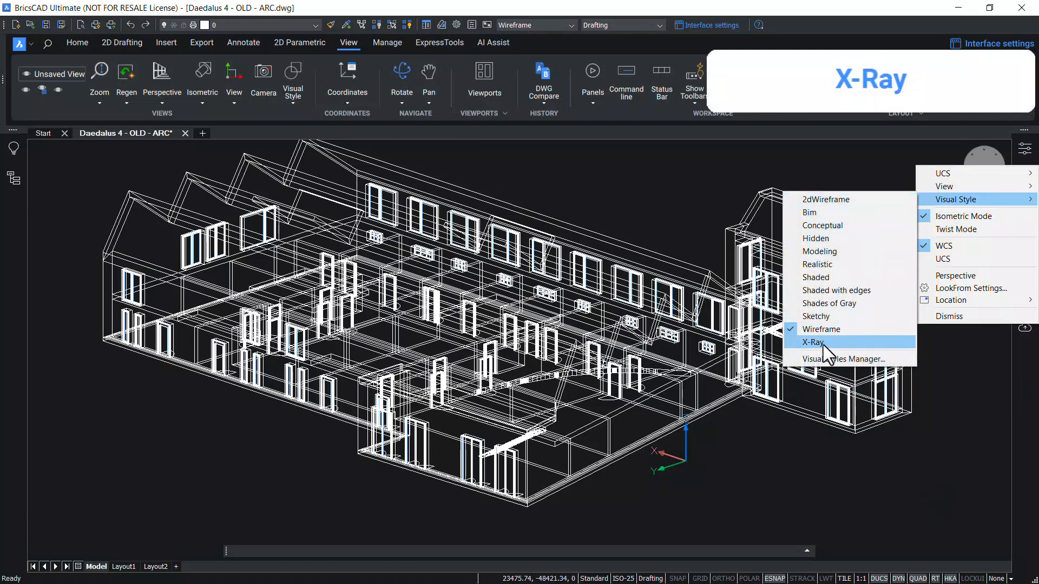
click(813, 342)
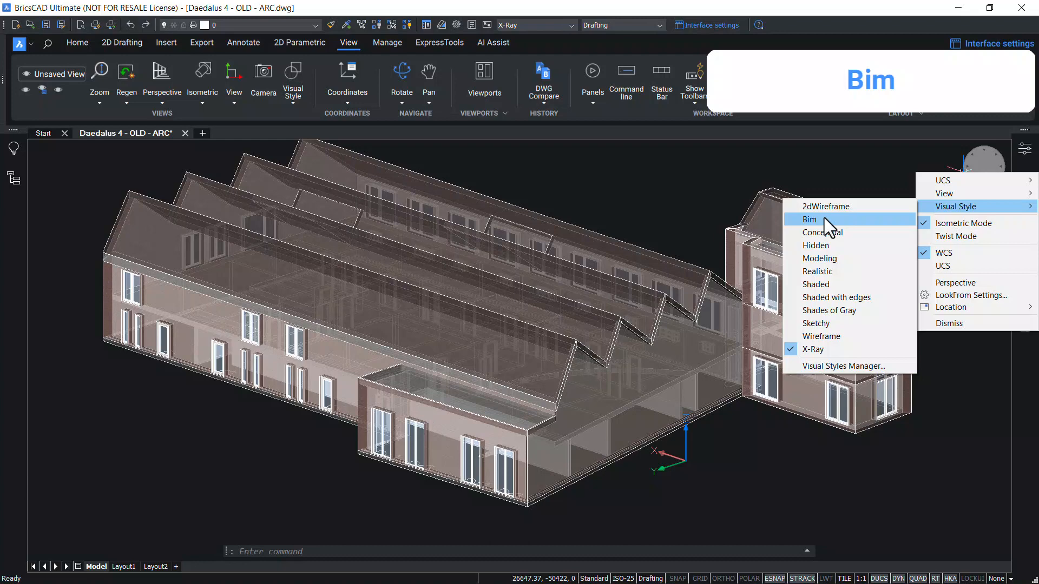
click(811, 220)
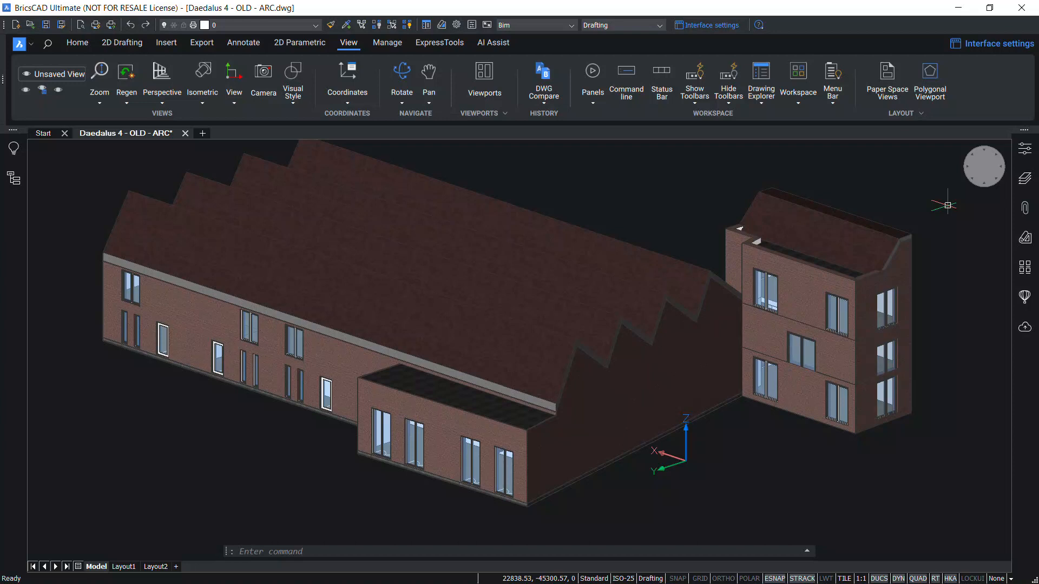
right_click(984, 166)
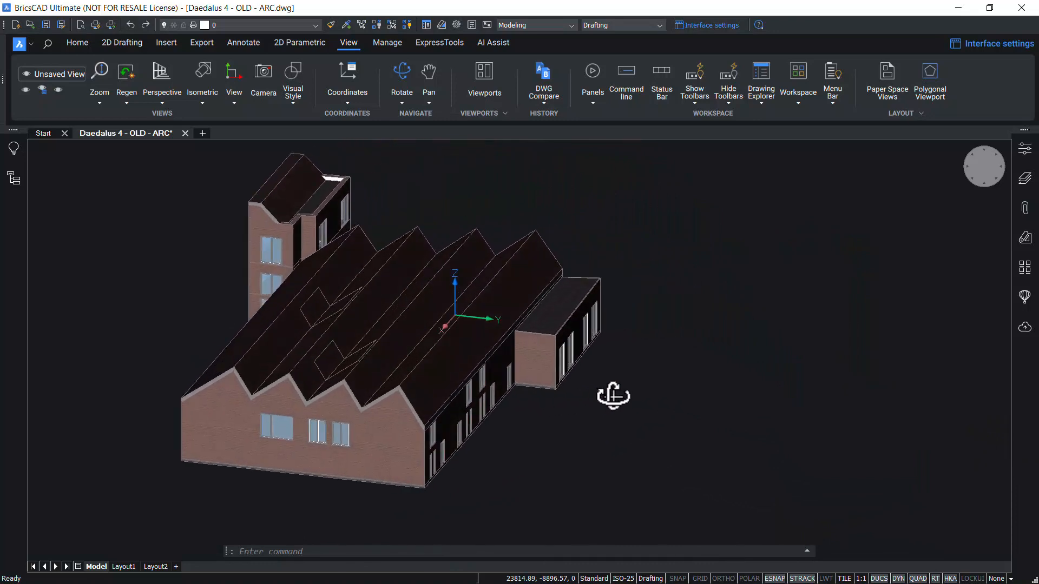
Orbit the building back to a front isometric view
drag(609, 396, 553, 397)
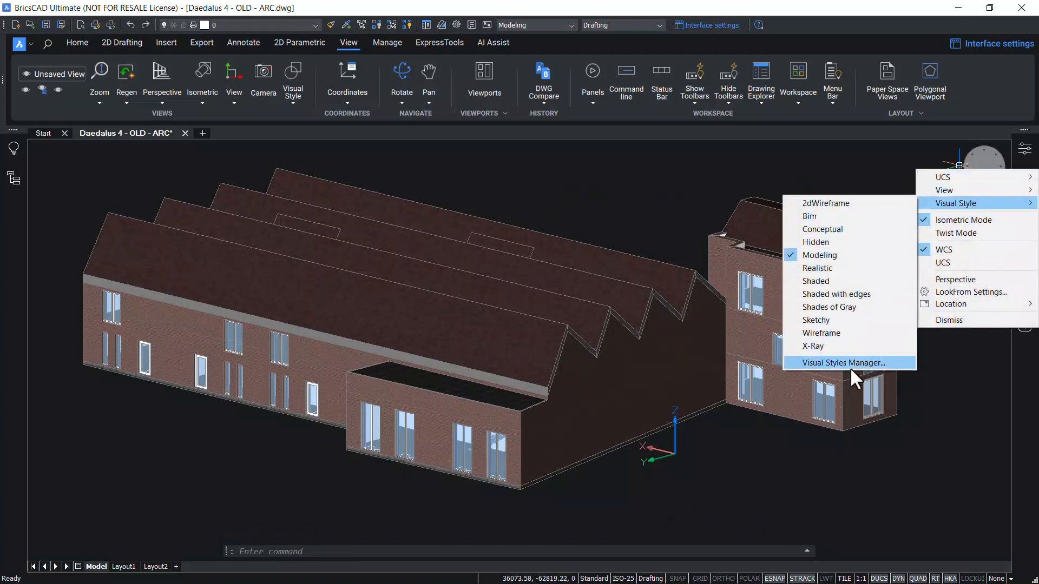
Bring up the Visual Styles Manager via the VISUALSTYLES command
click(873, 373)
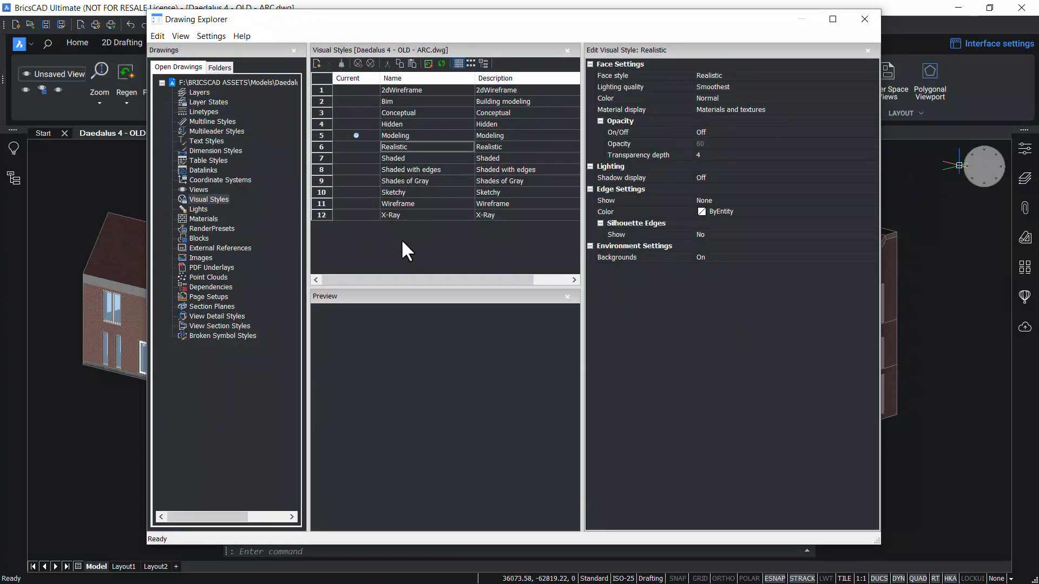
click(863, 18)
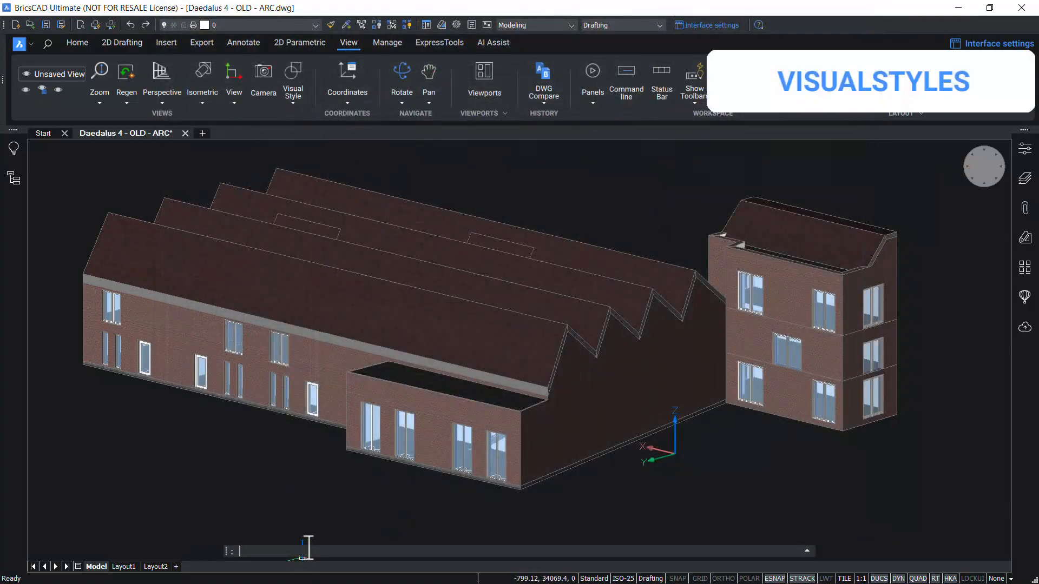
text(VISUALSTYLES)
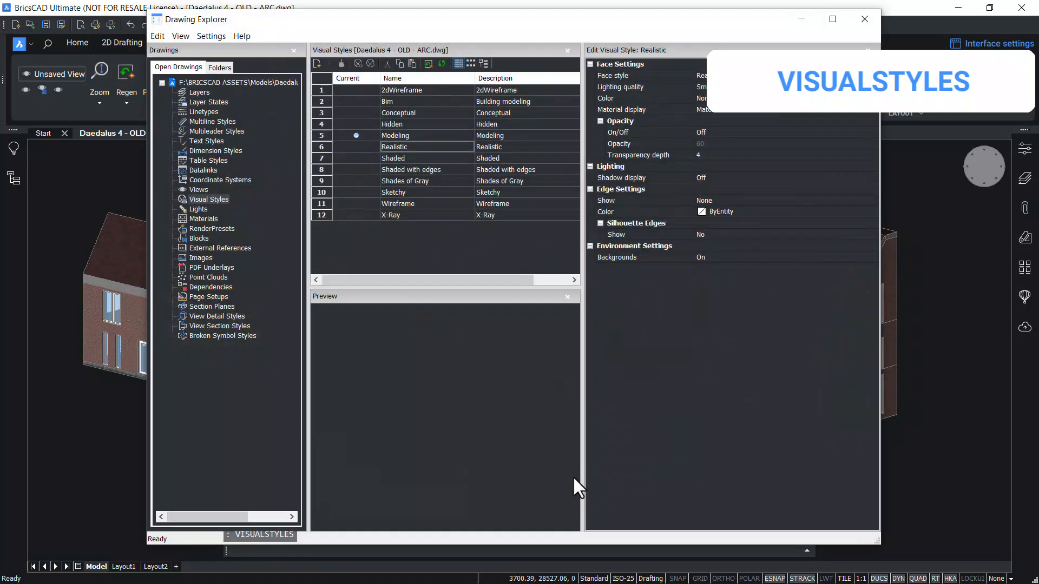
mouse_move(738, 422)
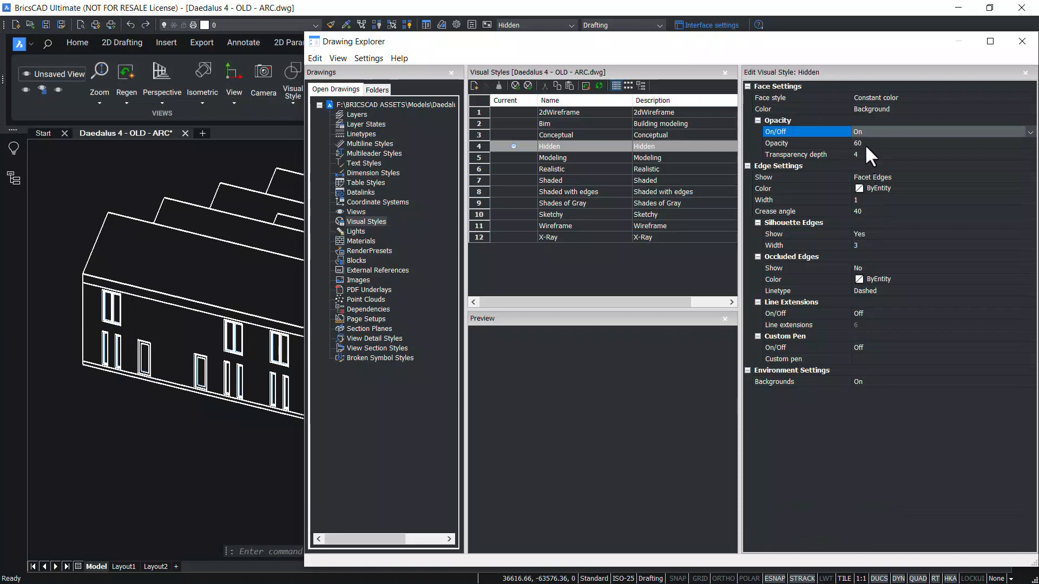
Give the Hidden style face opacity On at 30 so the building shows see-through
click(805, 143)
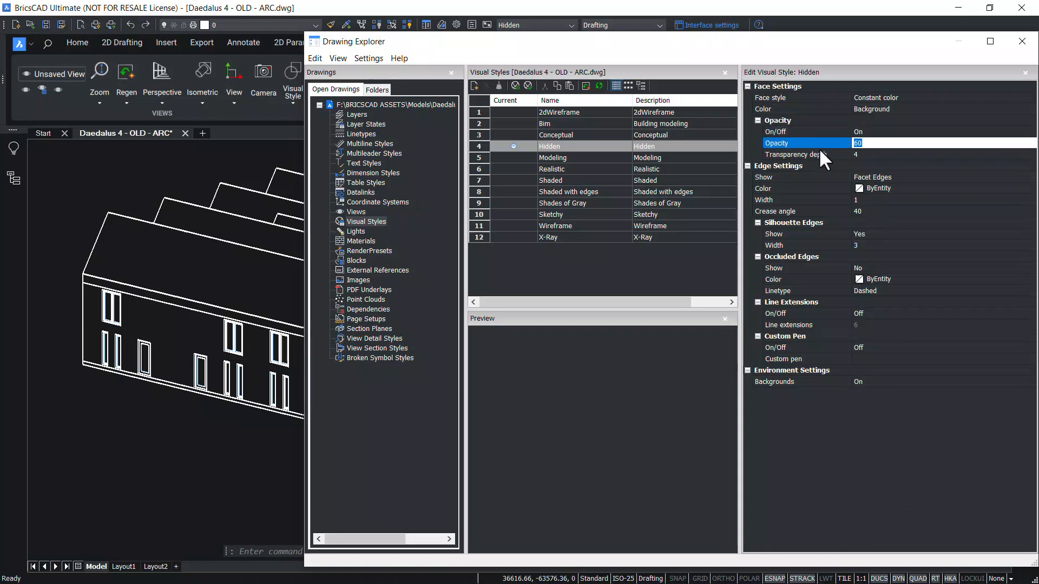
text(30)
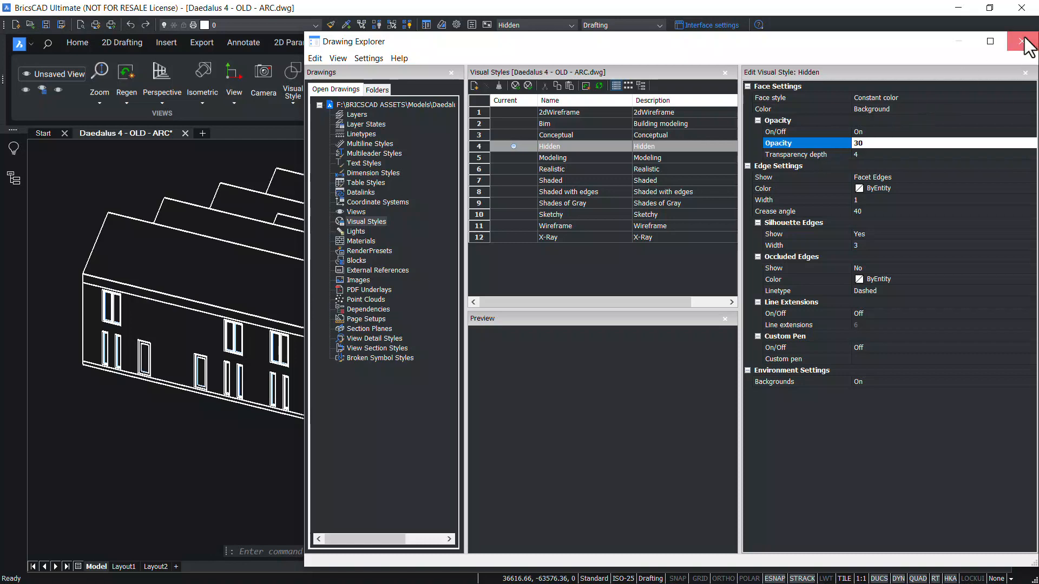
click(1018, 42)
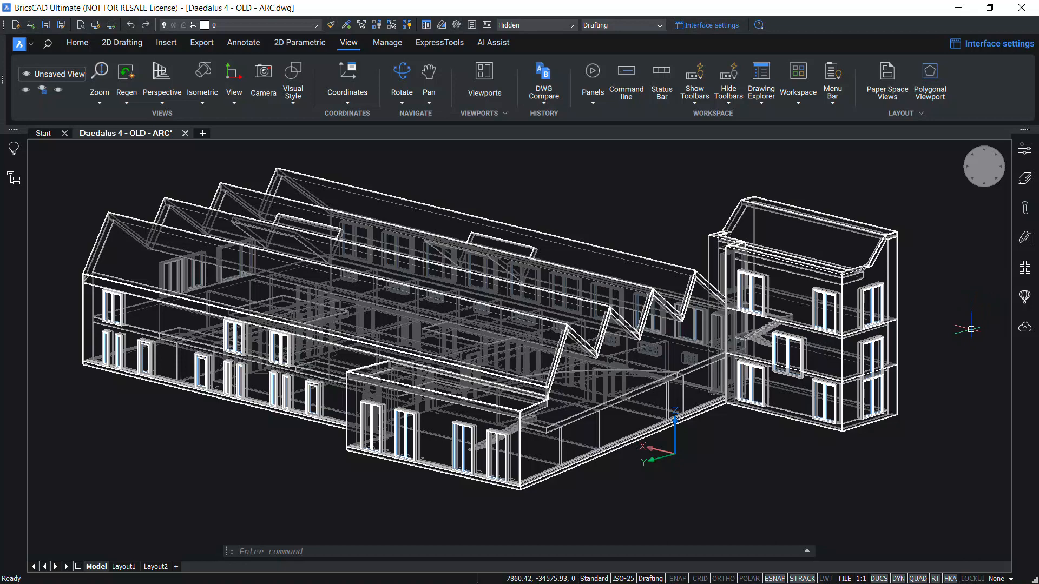
Add a visual style named New Style in the Visual Styles Manager
click(533, 25)
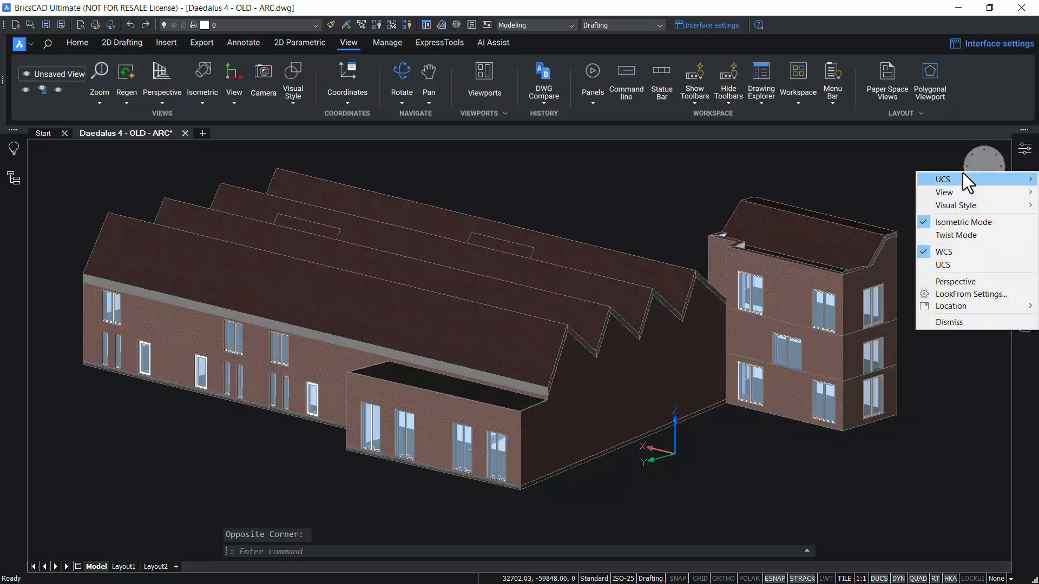
click(940, 178)
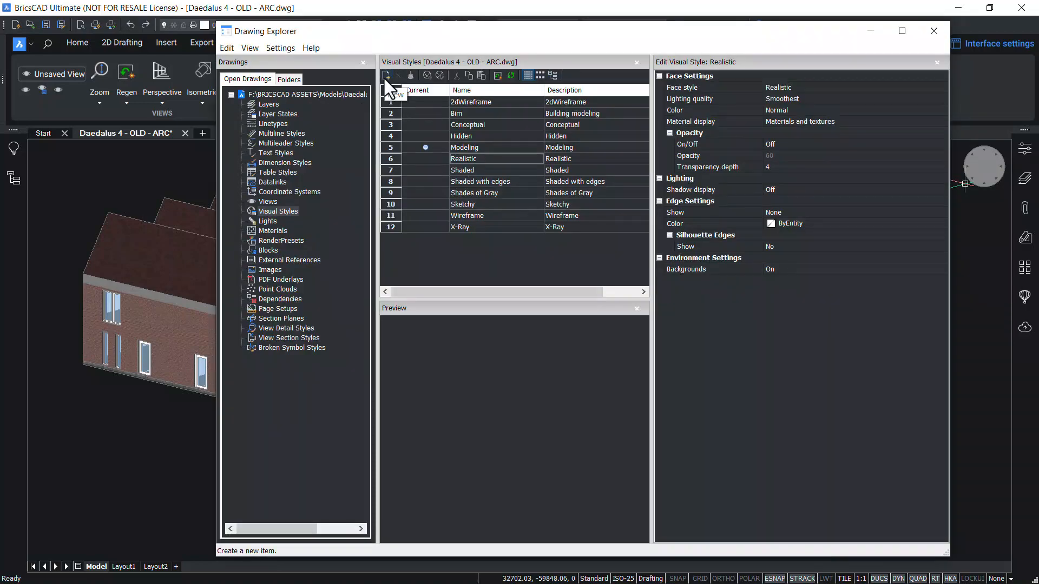
click(387, 74)
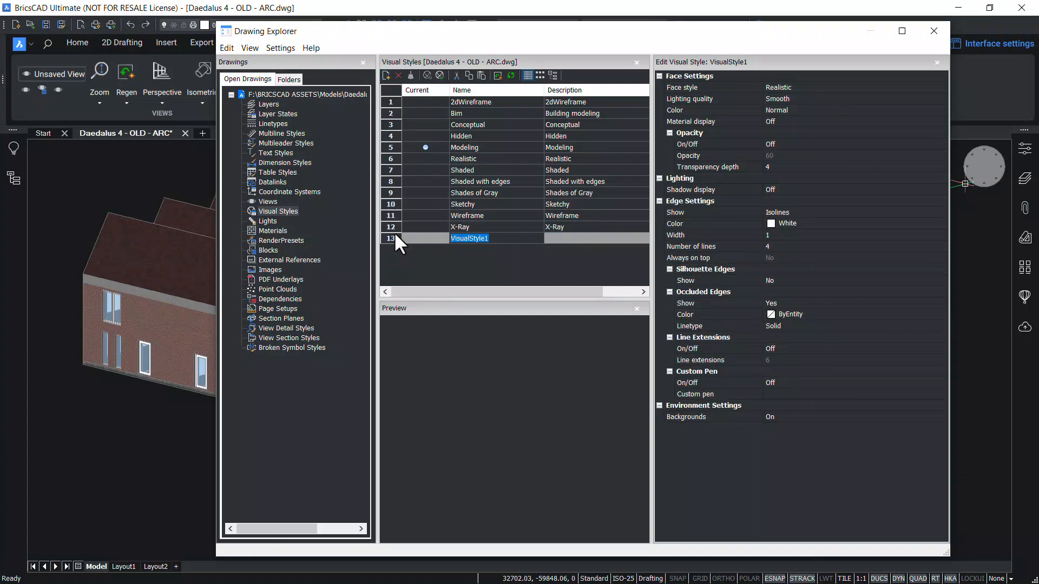
text(New Style)
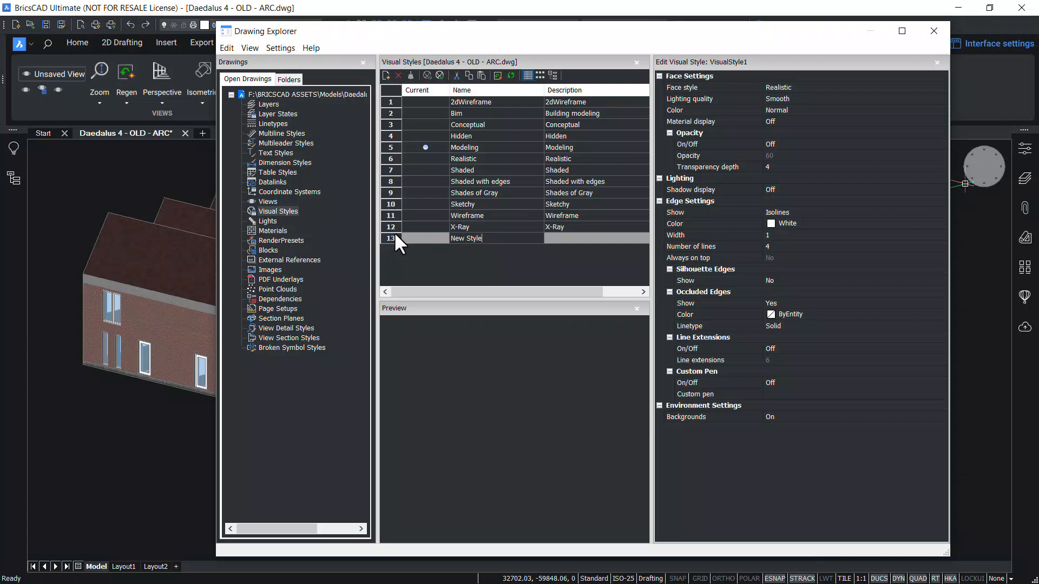
mouse_move(570, 249)
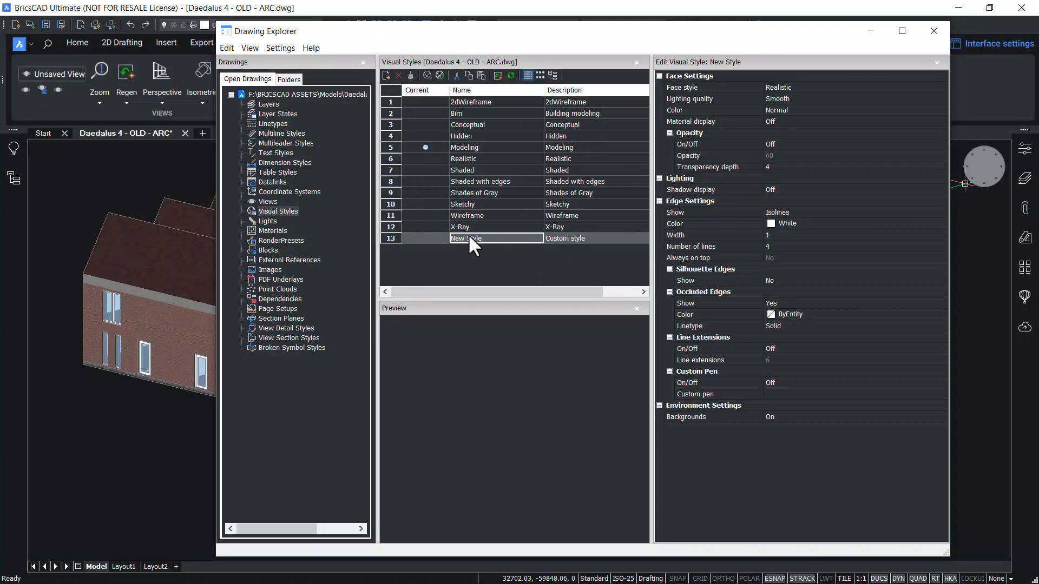
Describe New Style as Custom style with red edges of width 5
double_click(465, 238)
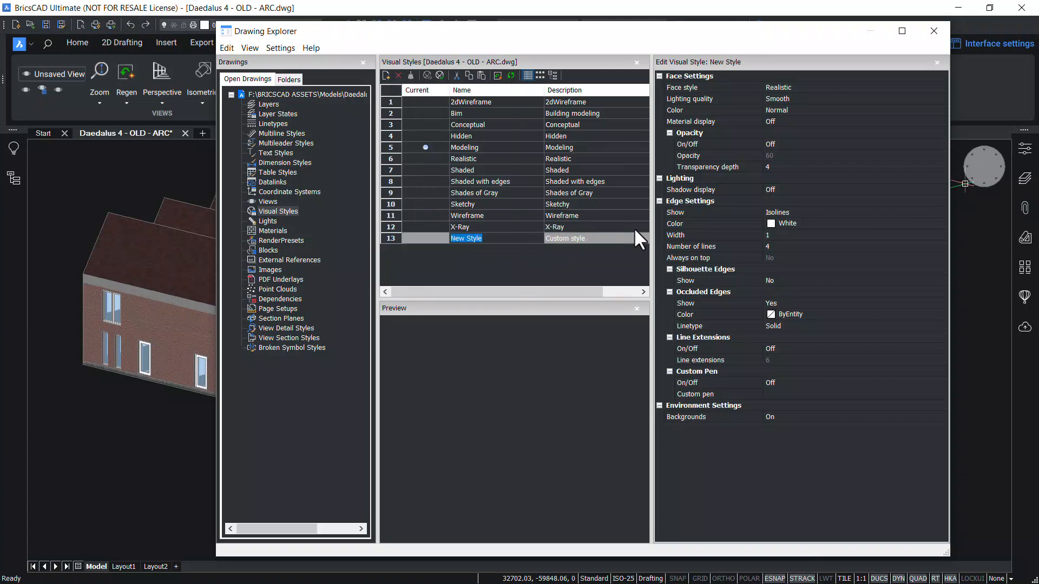
mouse_move(795, 235)
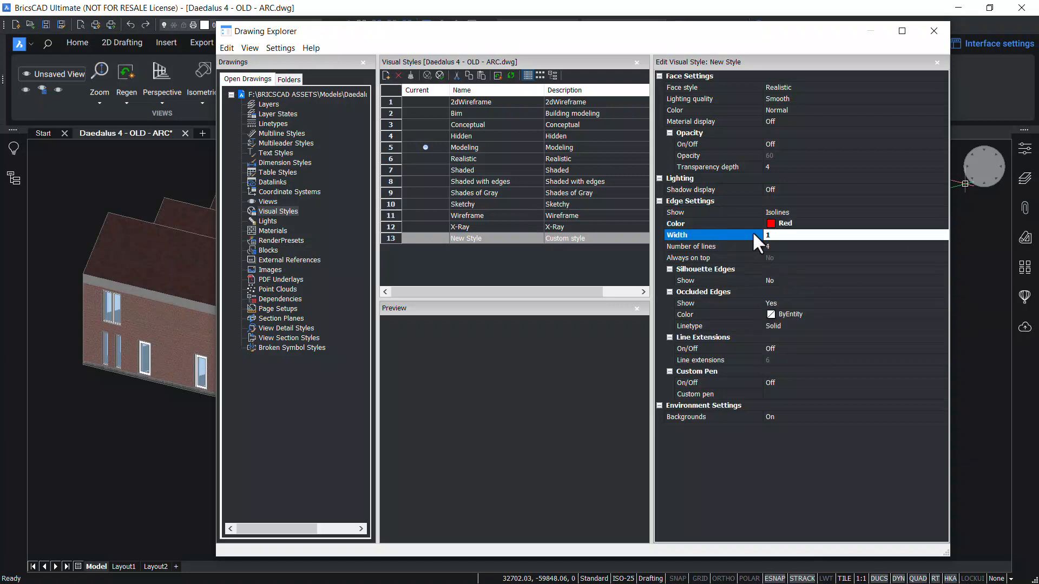
text(5)
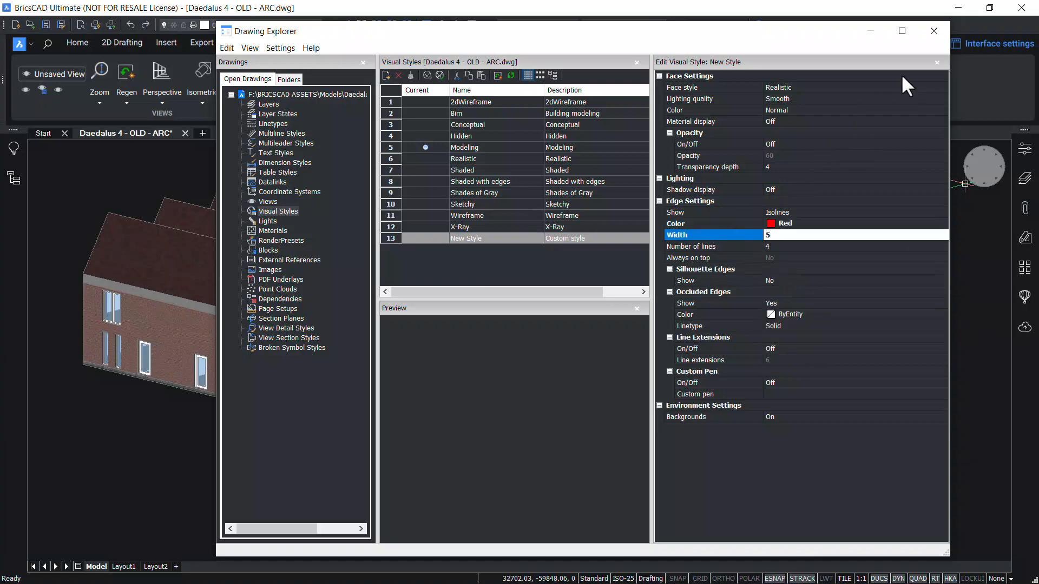
click(935, 30)
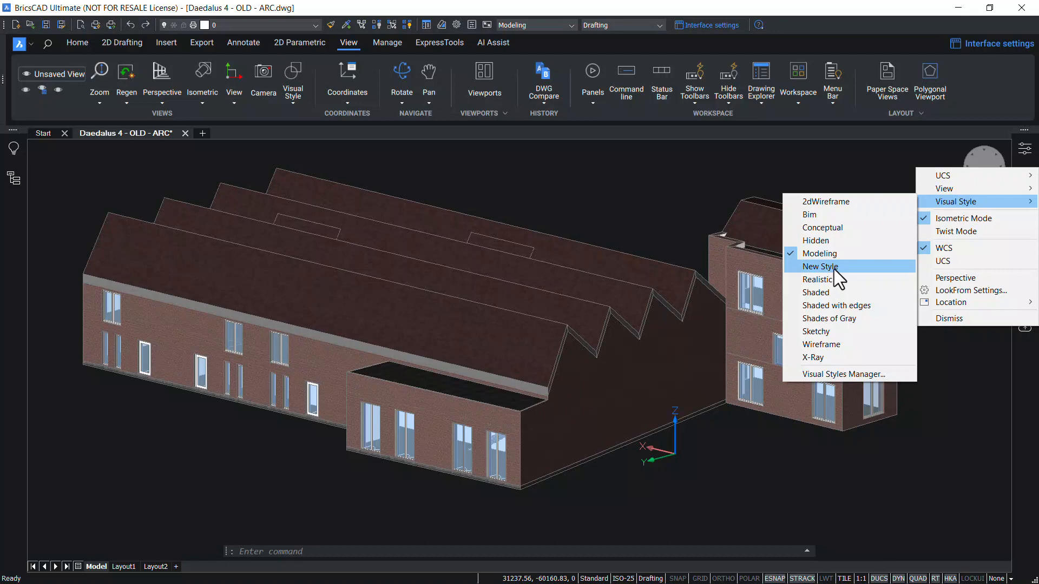
Reopen the Visual Styles Manager and bring up the context actions for New Style
click(820, 266)
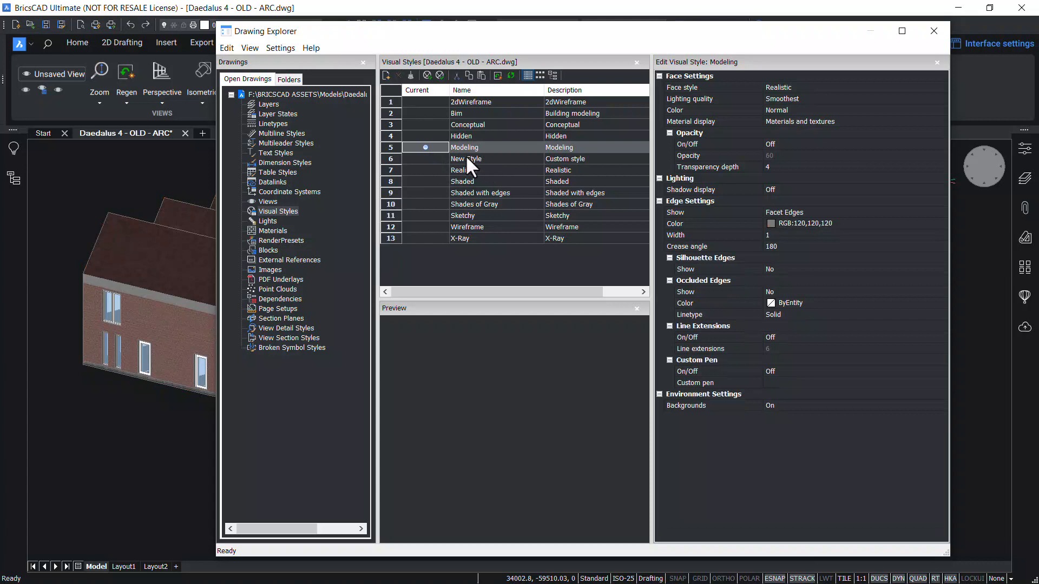
right_click(468, 159)
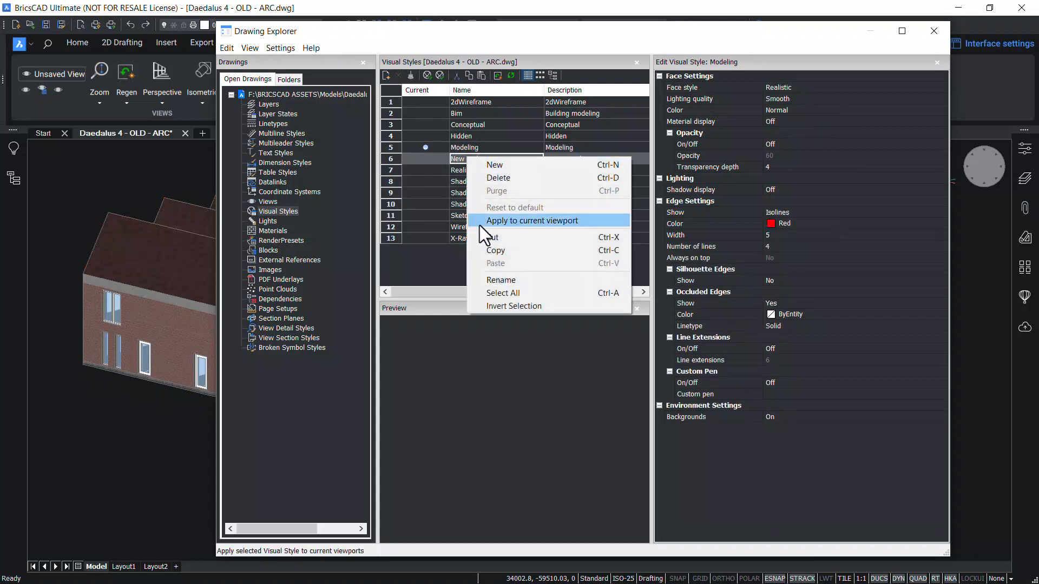
mouse_move(498, 203)
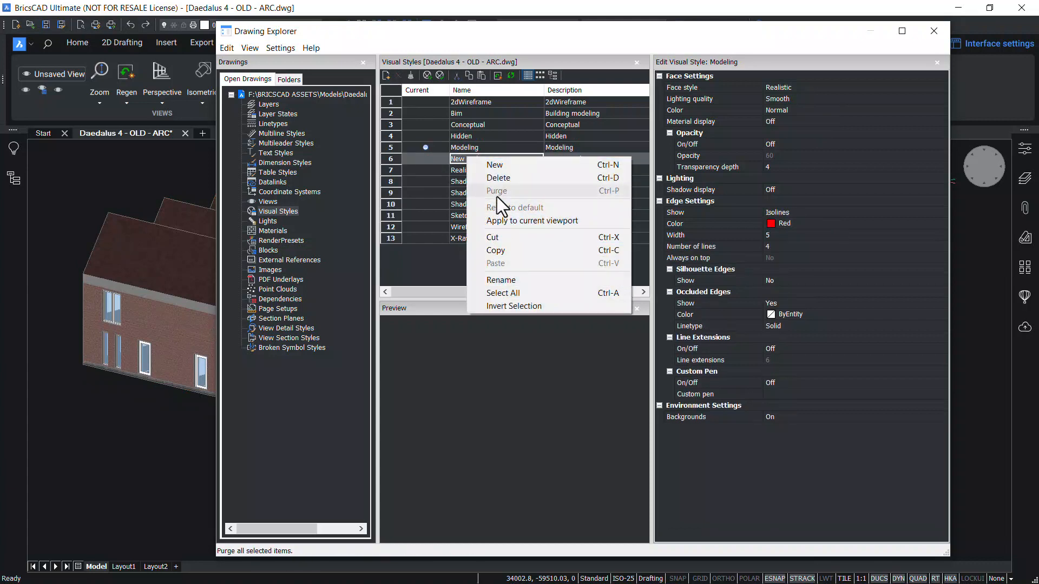